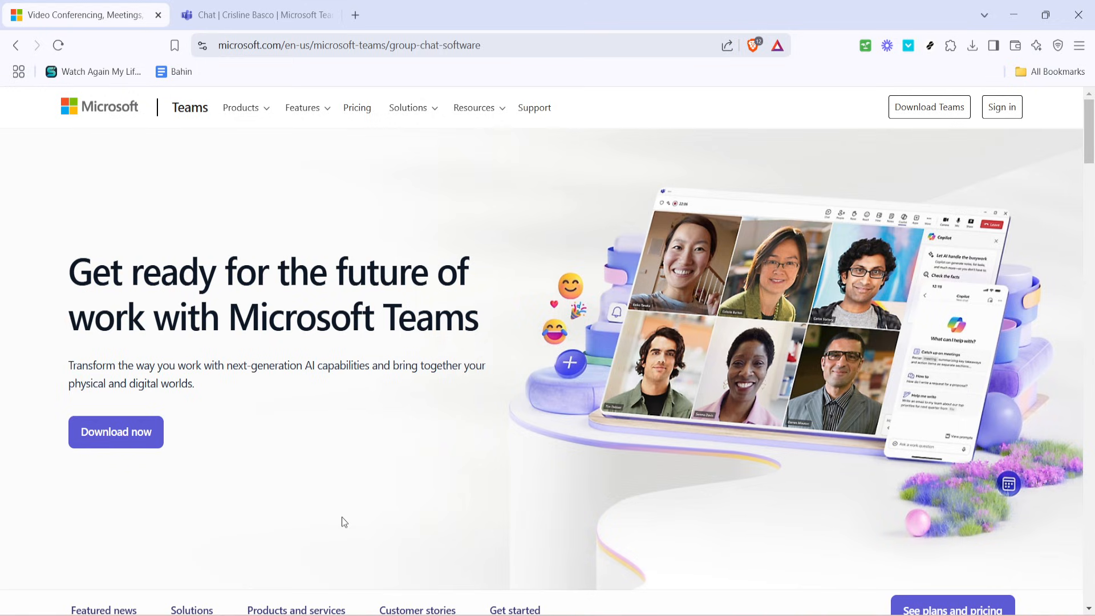
{"action": "mouse_move", "coordinate": [973, 123]}
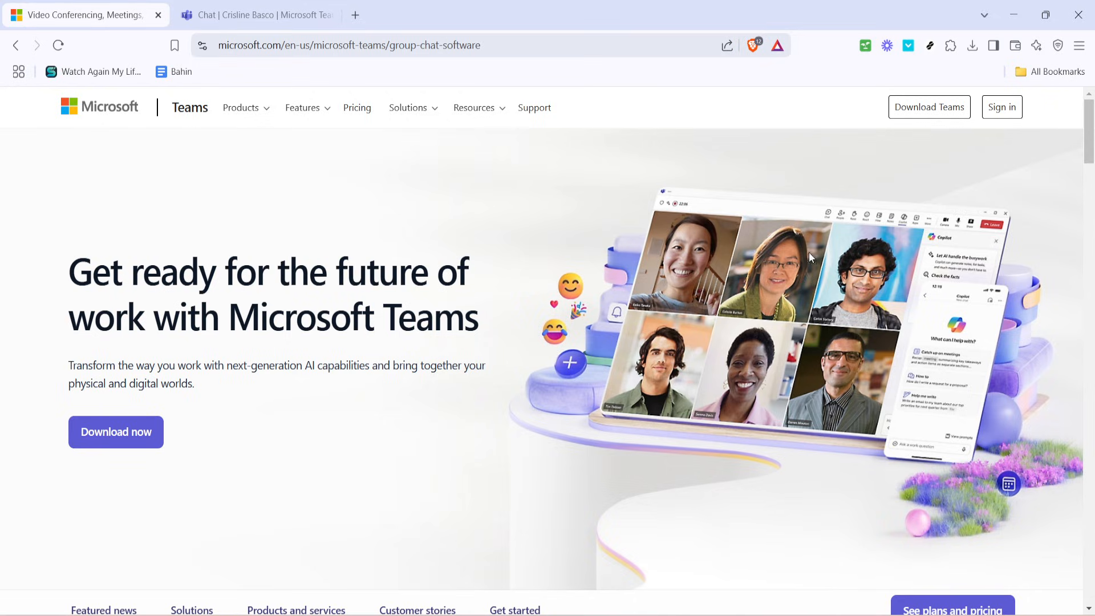
{"action": "mouse_move", "coordinate": [352, 457]}
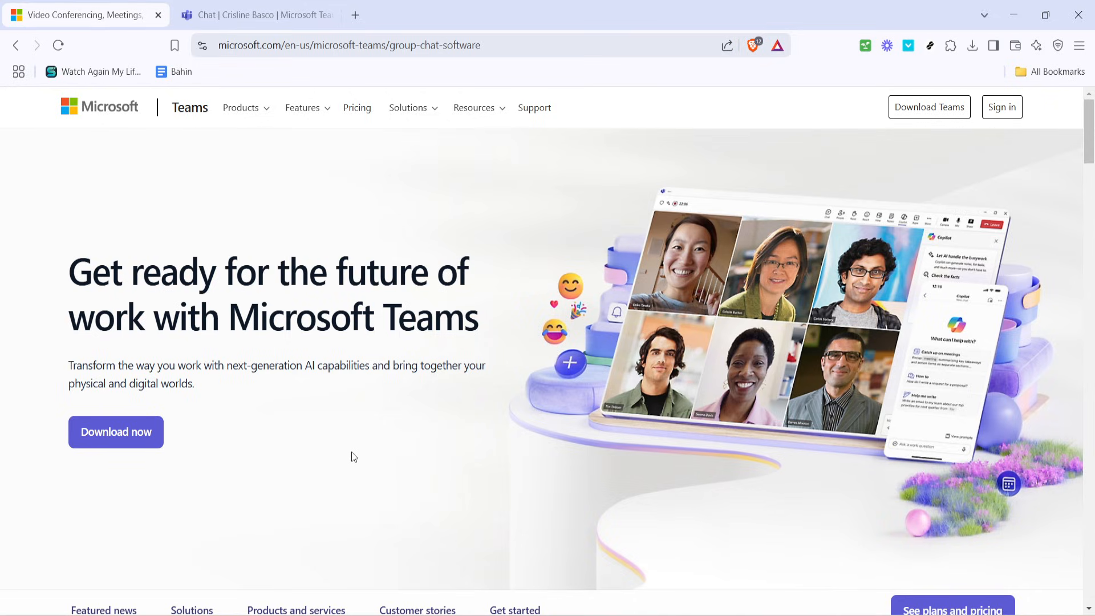
{"action": "mouse_move", "coordinate": [352, 457]}
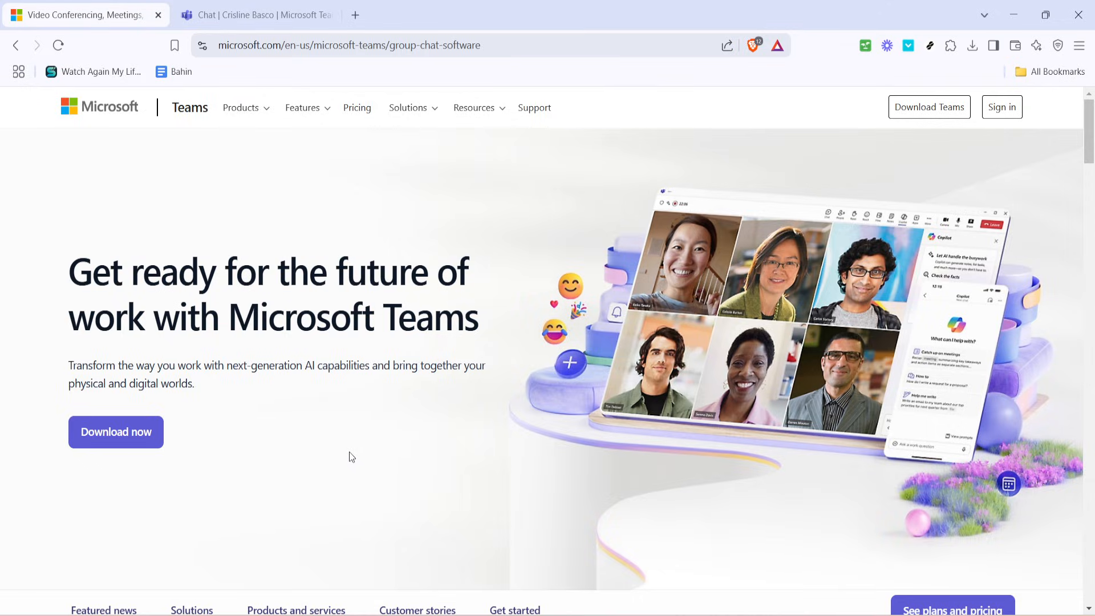
{"action": "left_click", "coordinate": [255, 13]}
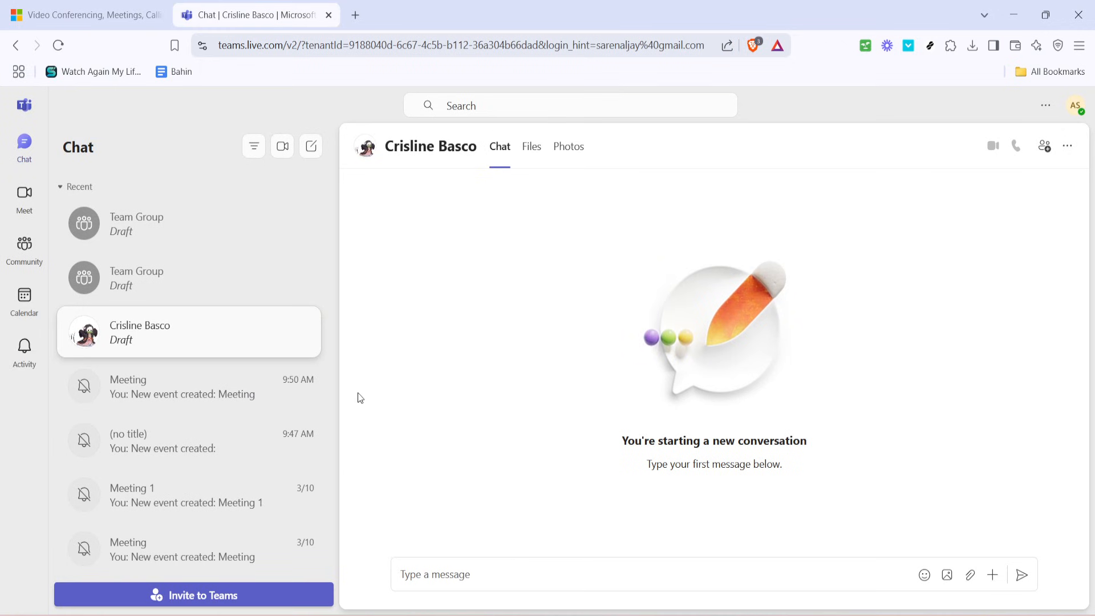
{"action": "mouse_move", "coordinate": [177, 124]}
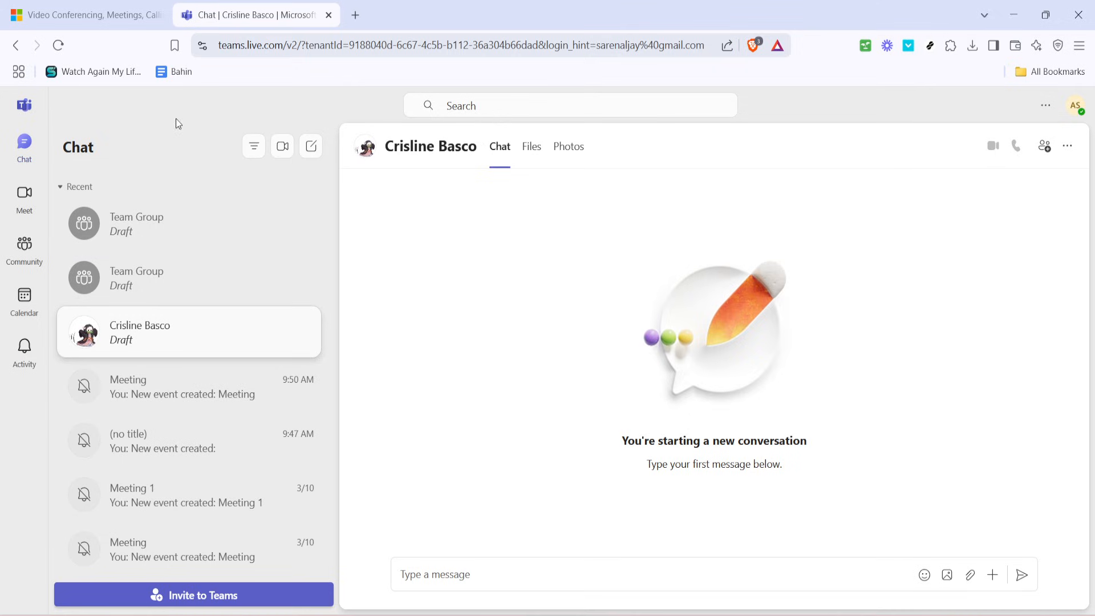
{"action": "mouse_move", "coordinate": [448, 307]}
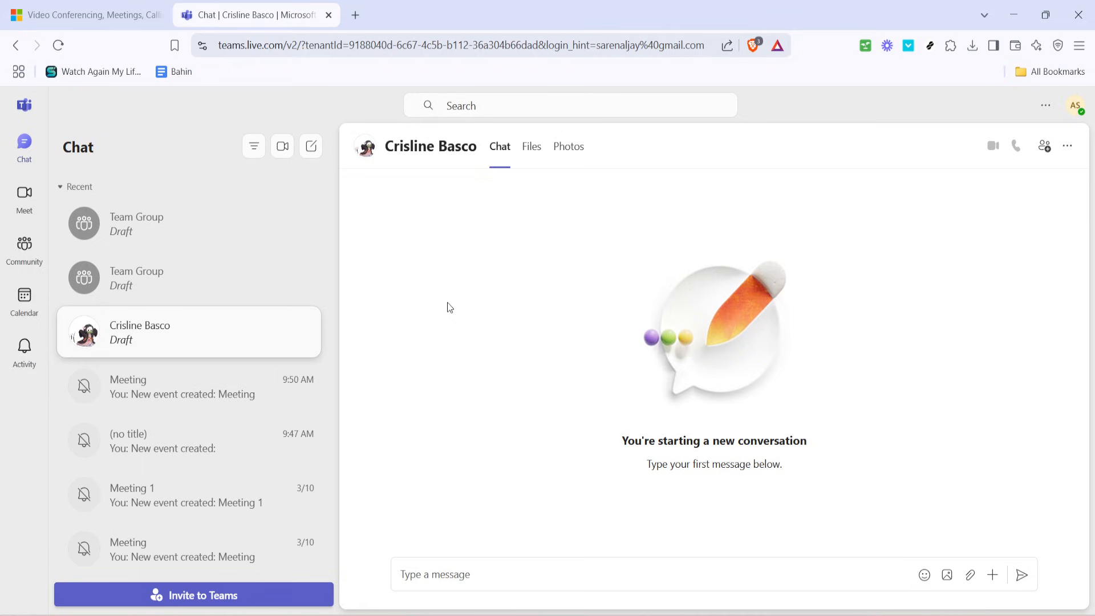
{"action": "mouse_move", "coordinate": [823, 252]}
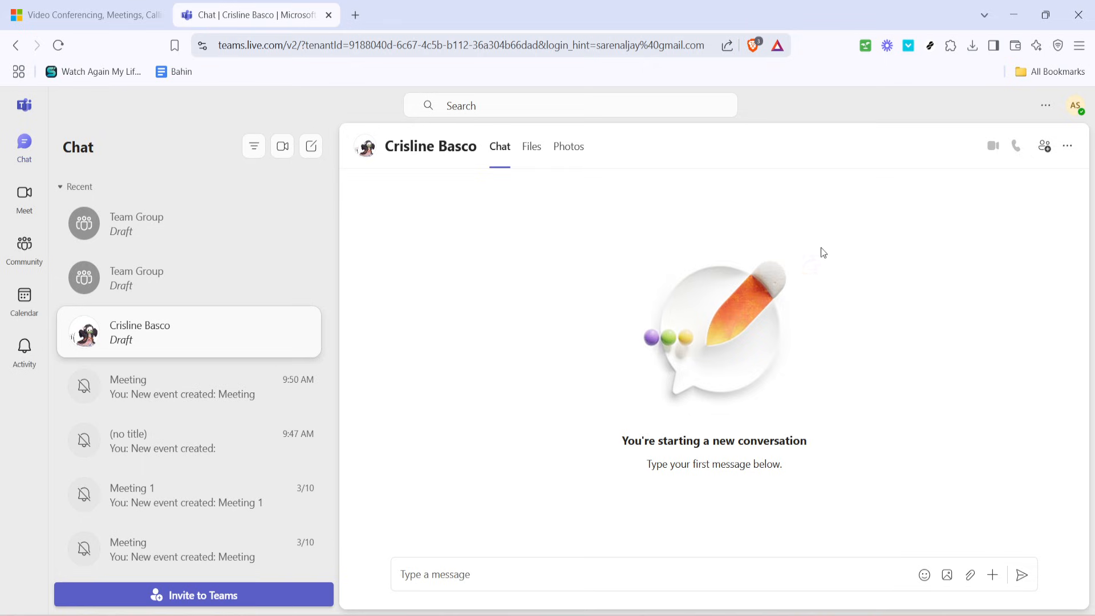
{"action": "mouse_move", "coordinate": [948, 222]}
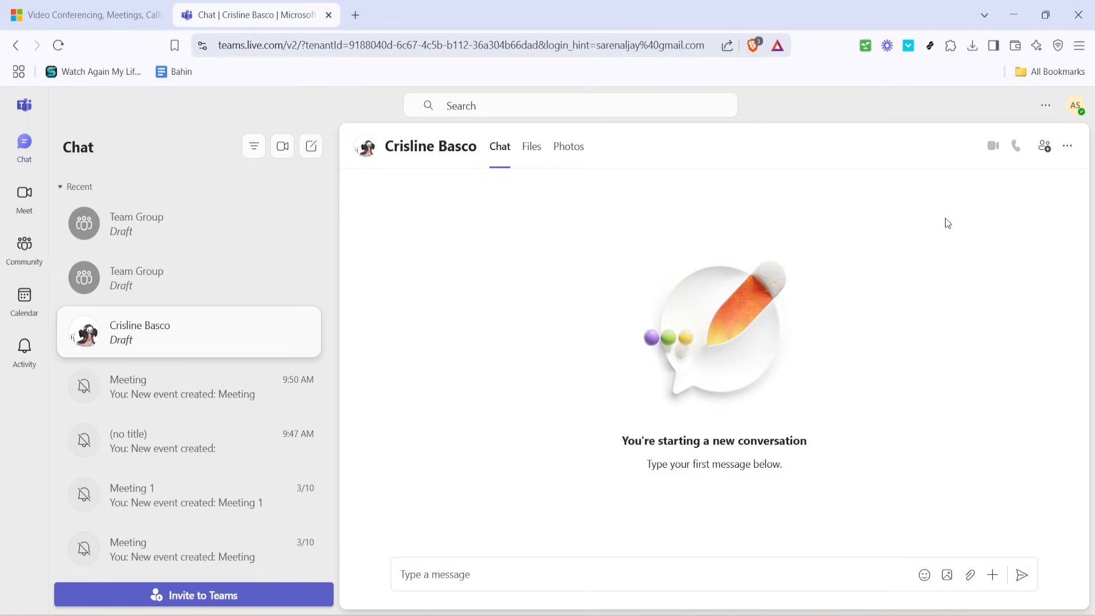
{"action": "mouse_move", "coordinate": [1005, 182]}
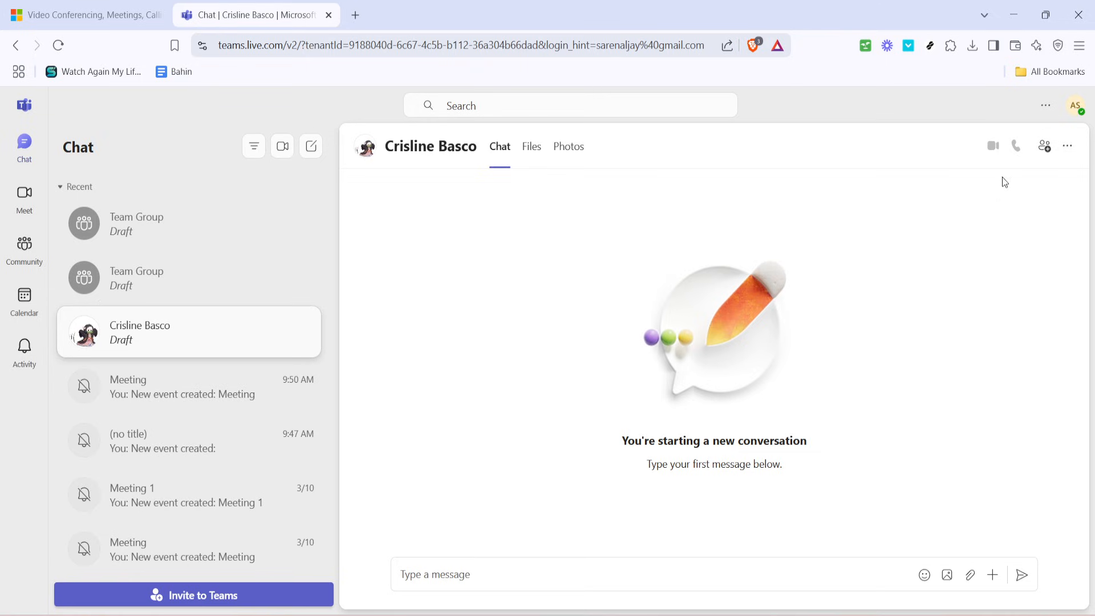
{"action": "mouse_move", "coordinate": [1016, 146]}
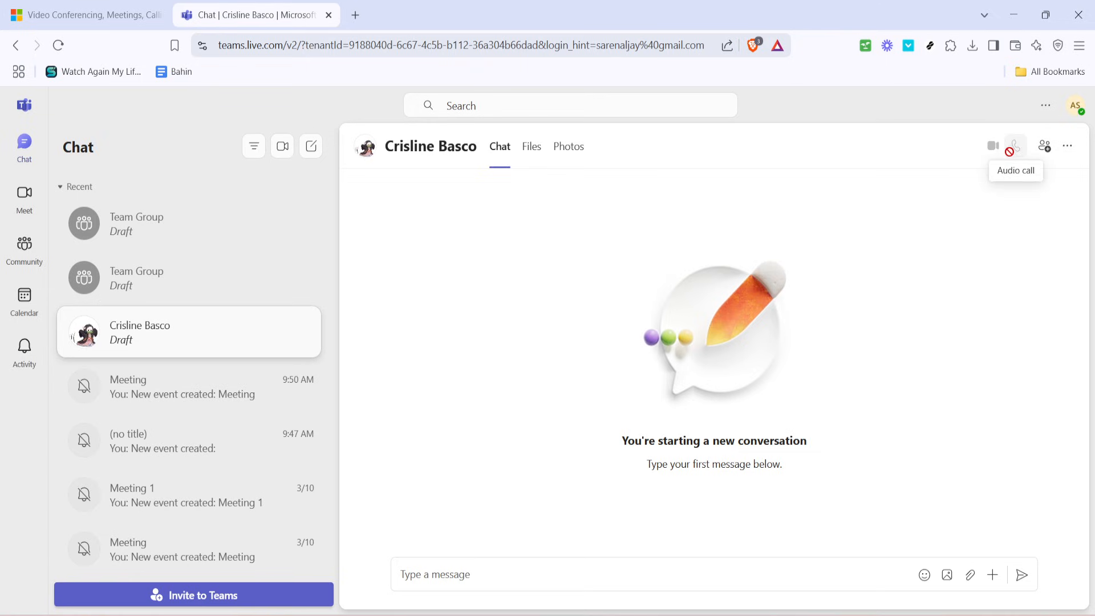
{"action": "mouse_move", "coordinate": [987, 194]}
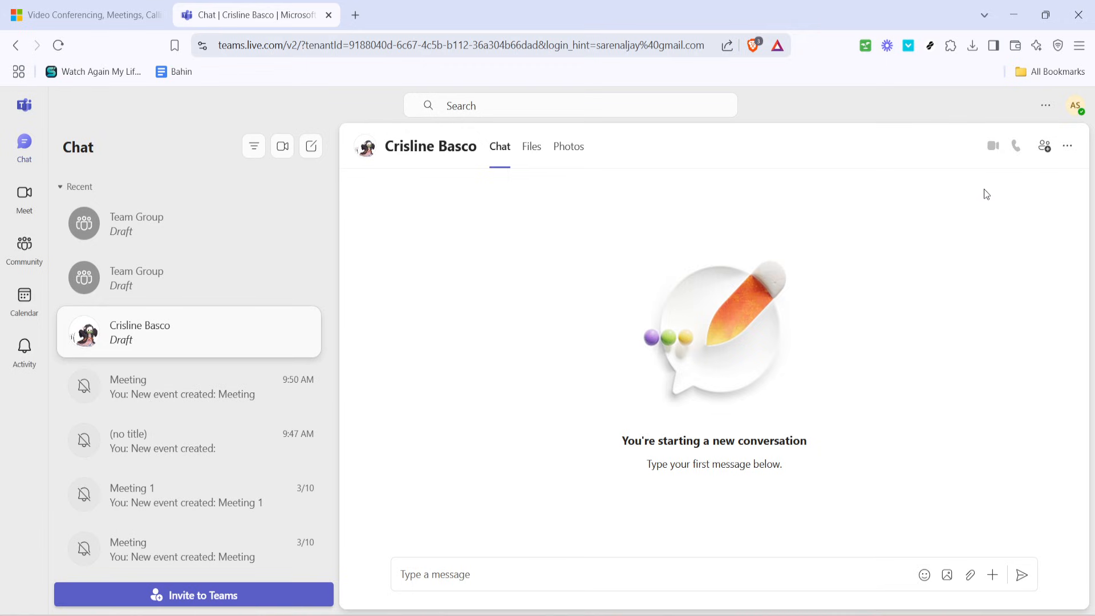
{"action": "mouse_move", "coordinate": [959, 236]}
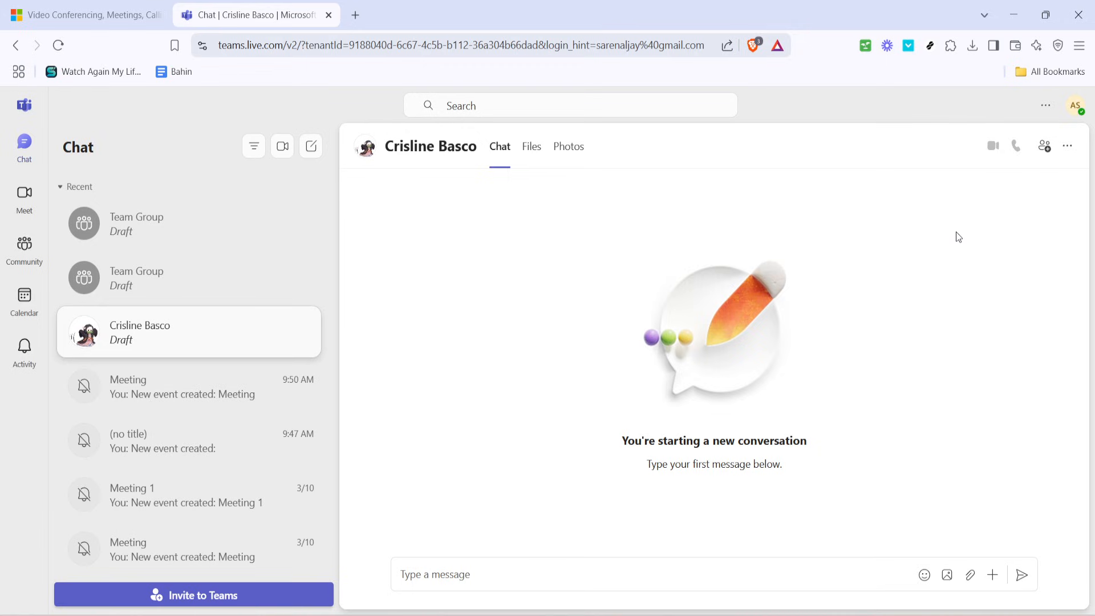
{"action": "mouse_move", "coordinate": [913, 301]}
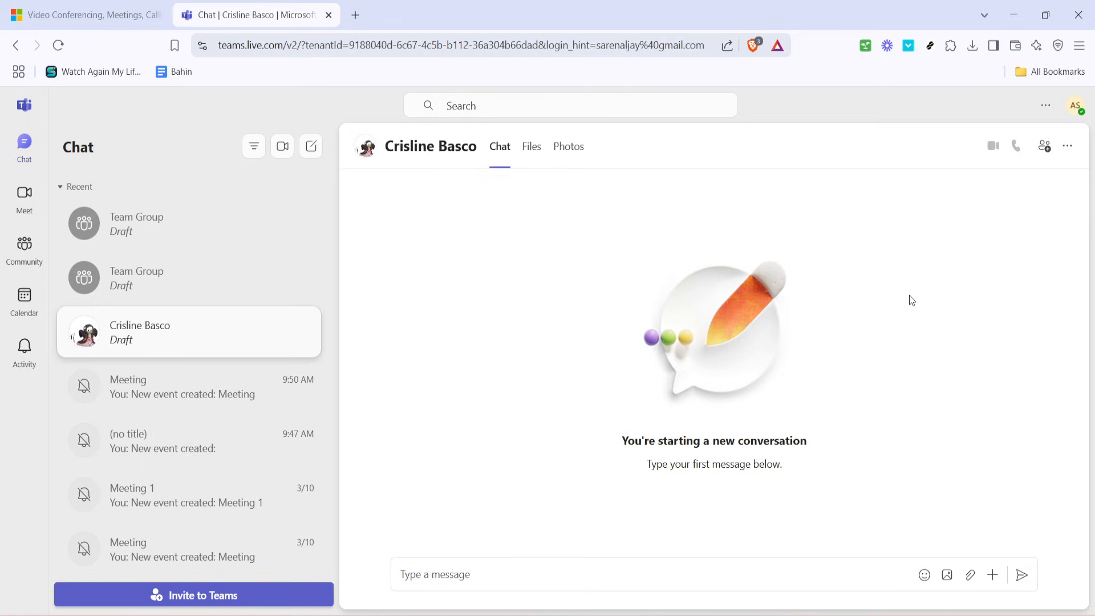
{"action": "mouse_move", "coordinate": [869, 358]}
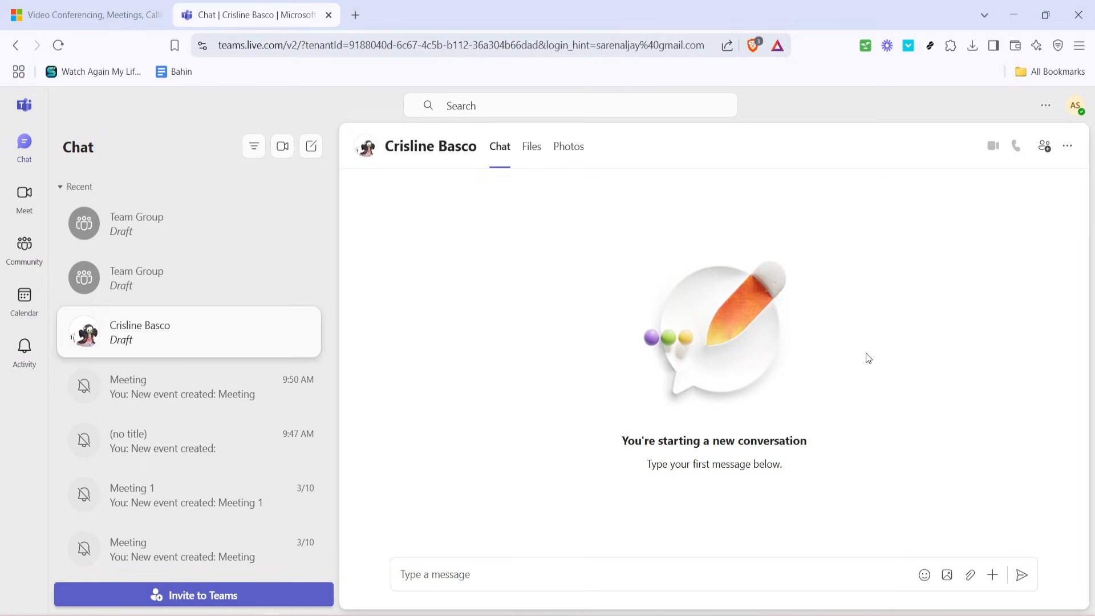